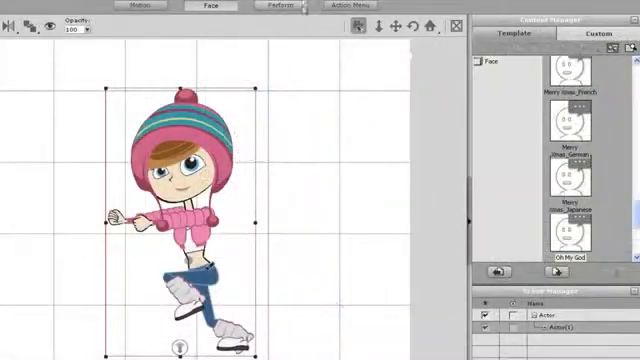
# Step: Bring up face puppeteering for Sally with the 3_Youthful puppet profile
pyautogui.click(271, 11)
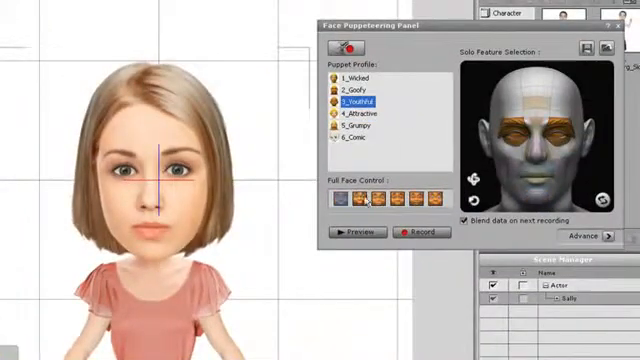
# Step: Apply the 5_Grumpy puppet profile and pick the first Full Face Control mode
pyautogui.click(352, 232)
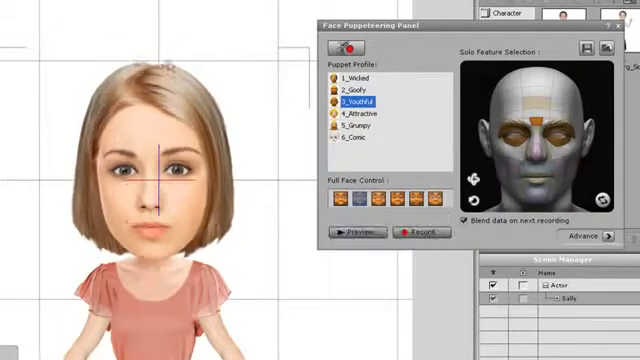
pyautogui.click(356, 127)
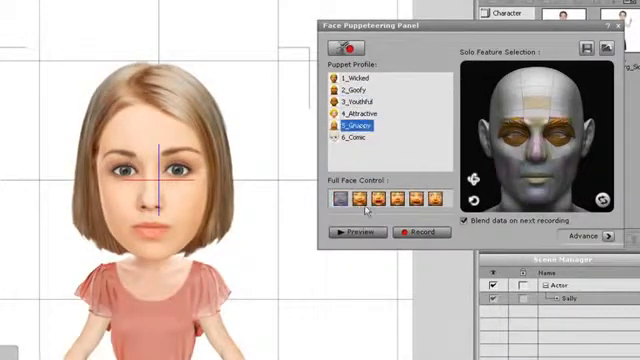
pyautogui.click(349, 231)
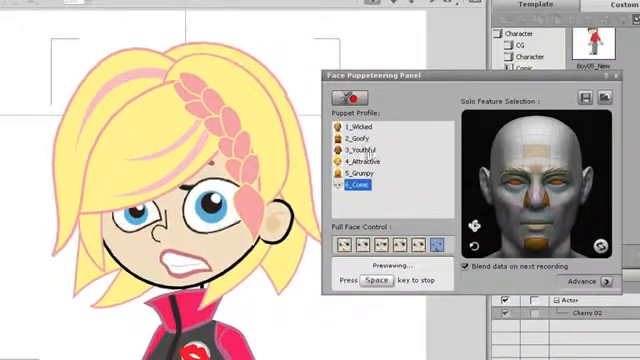
# Step: Switch the cartoon girl to the 3_Youthful profile and record her face performance
pyautogui.click(363, 153)
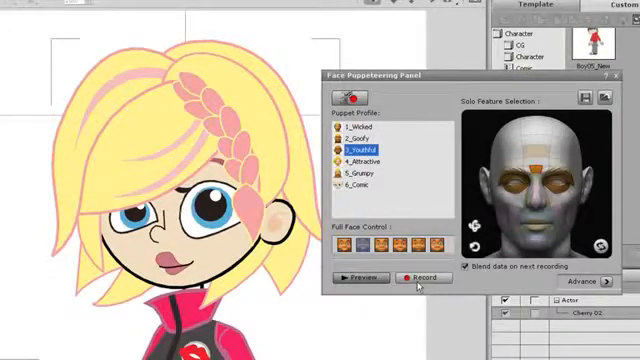
pyautogui.click(350, 138)
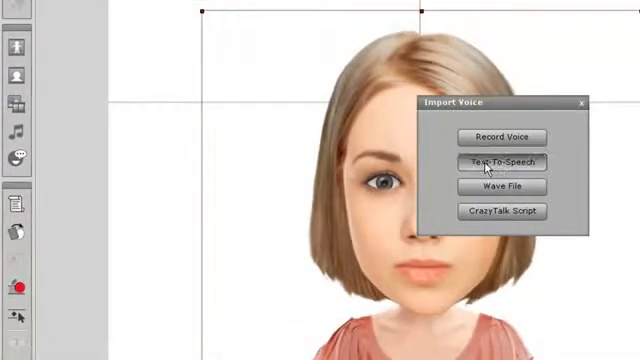
# Step: Choose Text-To-Speech in the Import Voice dialog for the realistic girl
pyautogui.click(502, 159)
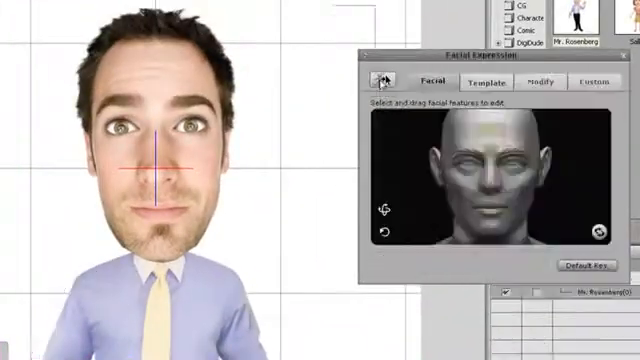
# Step: Apply the Happy_1 template expression to Mr. Rosenberg and play back the facial animation
pyautogui.click(487, 82)
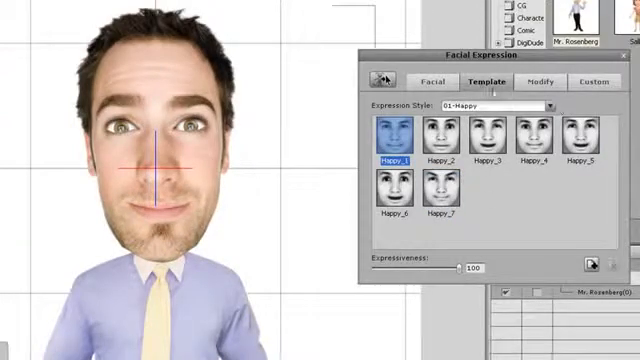
pyautogui.click(533, 81)
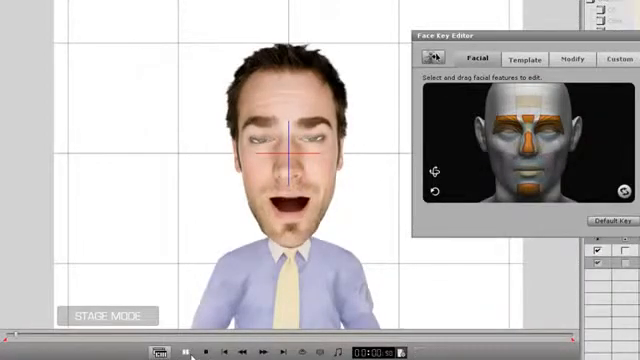
pyautogui.click(181, 349)
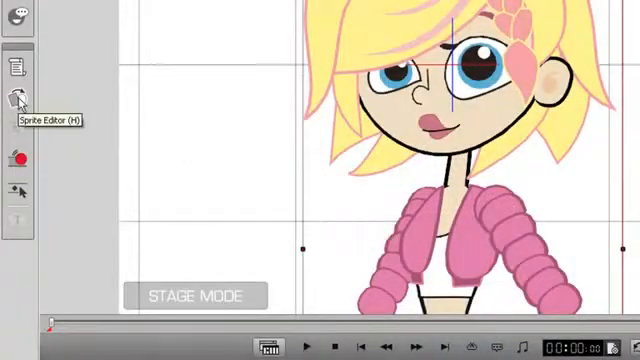
# Step: Replace the cartoon girl's eyes with the 05_Energetic sprite in the Sprite Editor
pyautogui.click(18, 96)
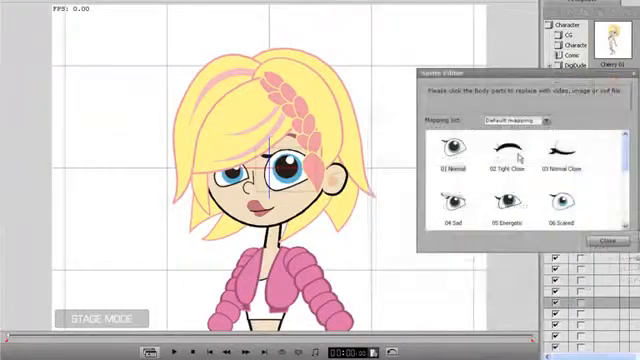
pyautogui.click(503, 207)
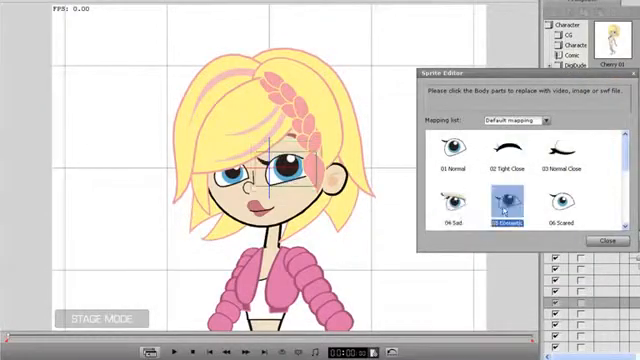
pyautogui.click(573, 210)
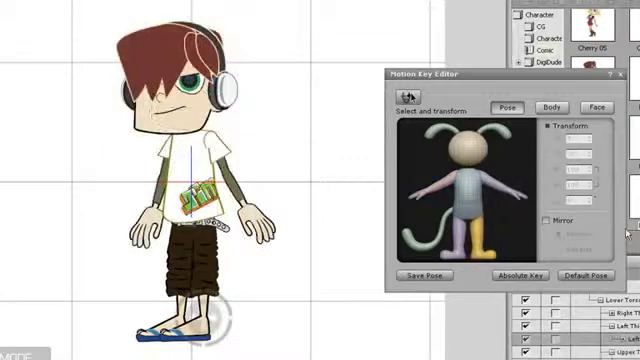
# Step: Select one of the headphone boy's body parts in the Scene Manager to pose
pyautogui.click(547, 107)
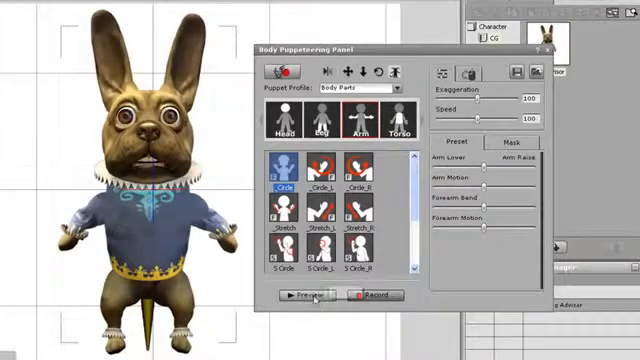
# Step: Preview Arm_Circle, then exclude an arm in the Mask tab
pyautogui.click(305, 295)
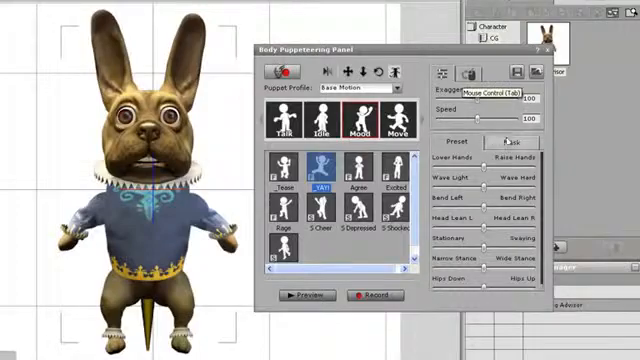
pyautogui.click(516, 146)
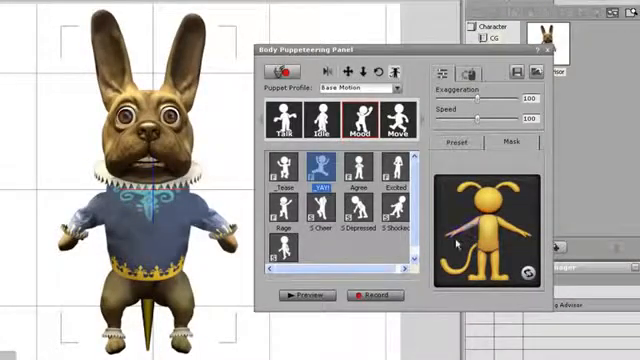
pyautogui.click(296, 295)
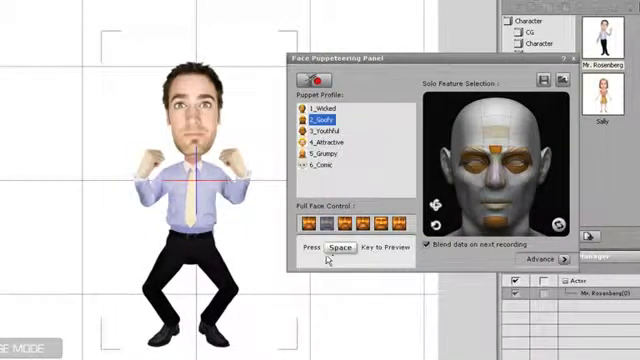
# Step: Preview the 2_Goofy face puppeteering and record the businessman's performance
pyautogui.press('space')
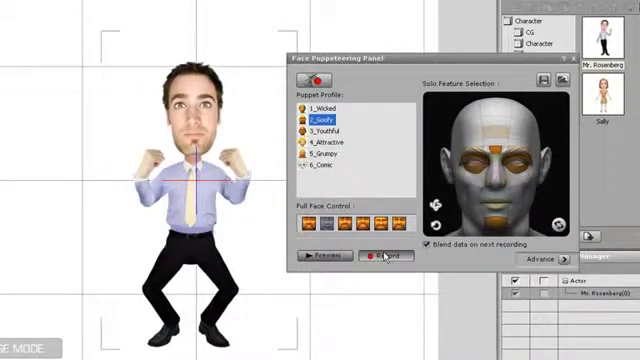
pyautogui.click(383, 255)
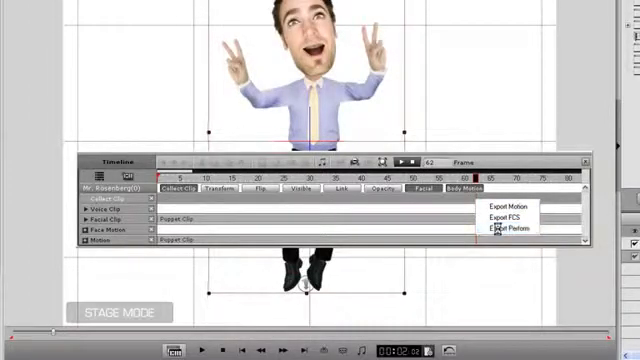
# Step: Export the timeline clip as the perform file 'Jump for Joy'
pyautogui.click(517, 228)
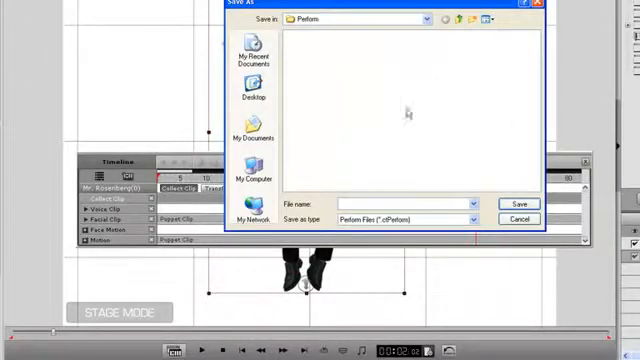
pyautogui.write('Jump for Joy')
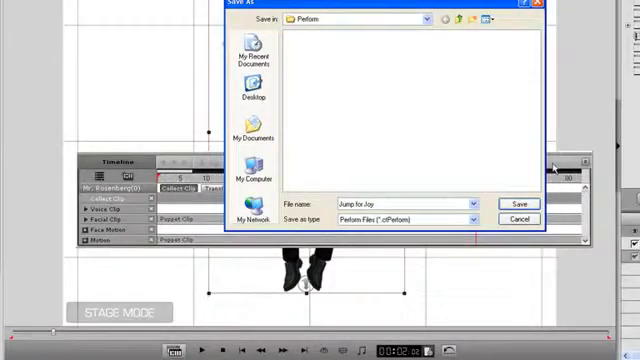
pyautogui.click(517, 203)
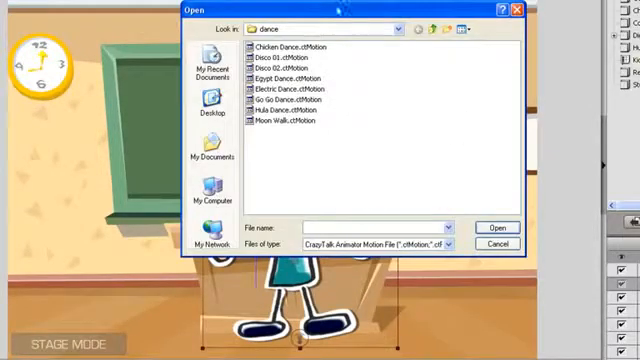
# Step: Load Chicken Dance.ctMotion from the dance folder onto the stick-figure boy
pyautogui.click(287, 47)
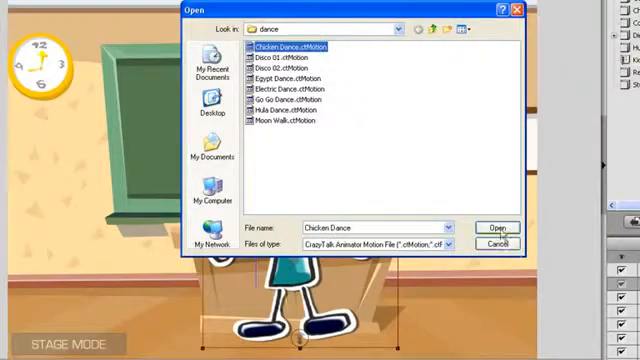
pyautogui.click(497, 227)
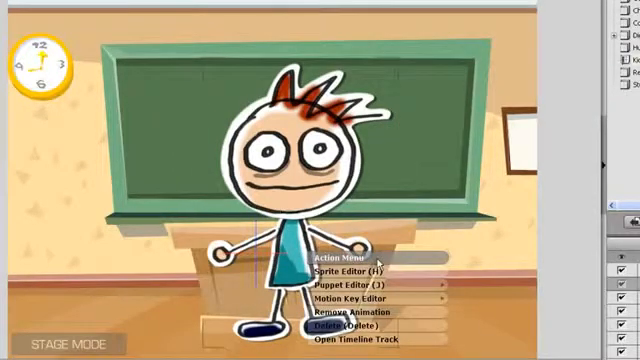